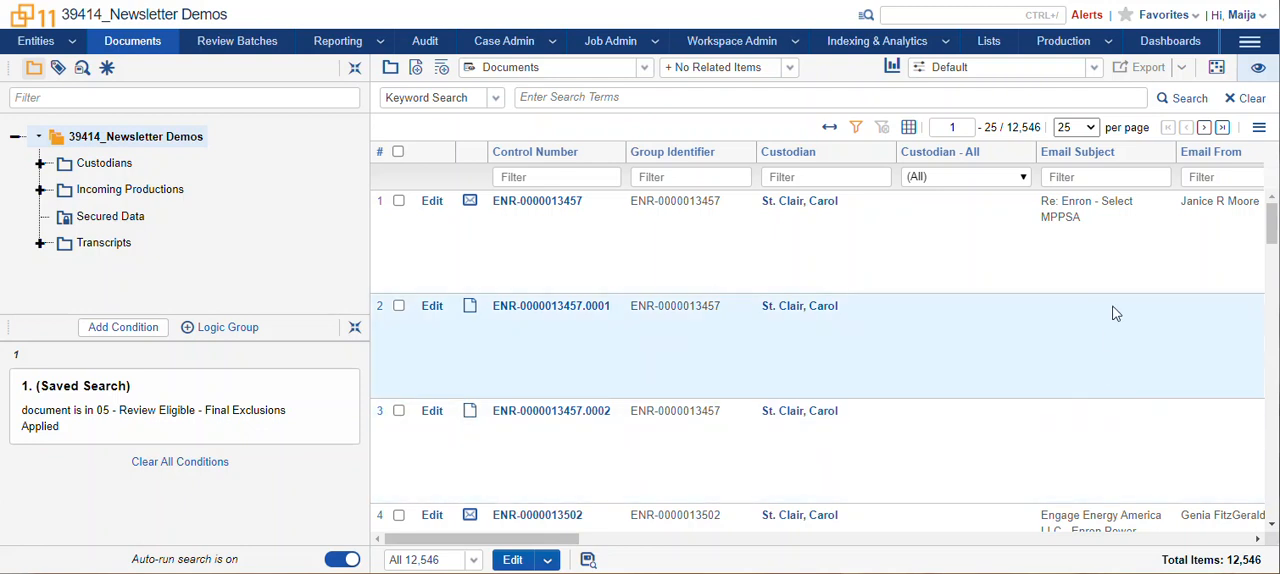
# Enter a fixed sample size of 330, then switch to a 50 percent sample.
pyautogui.click(1217, 67)
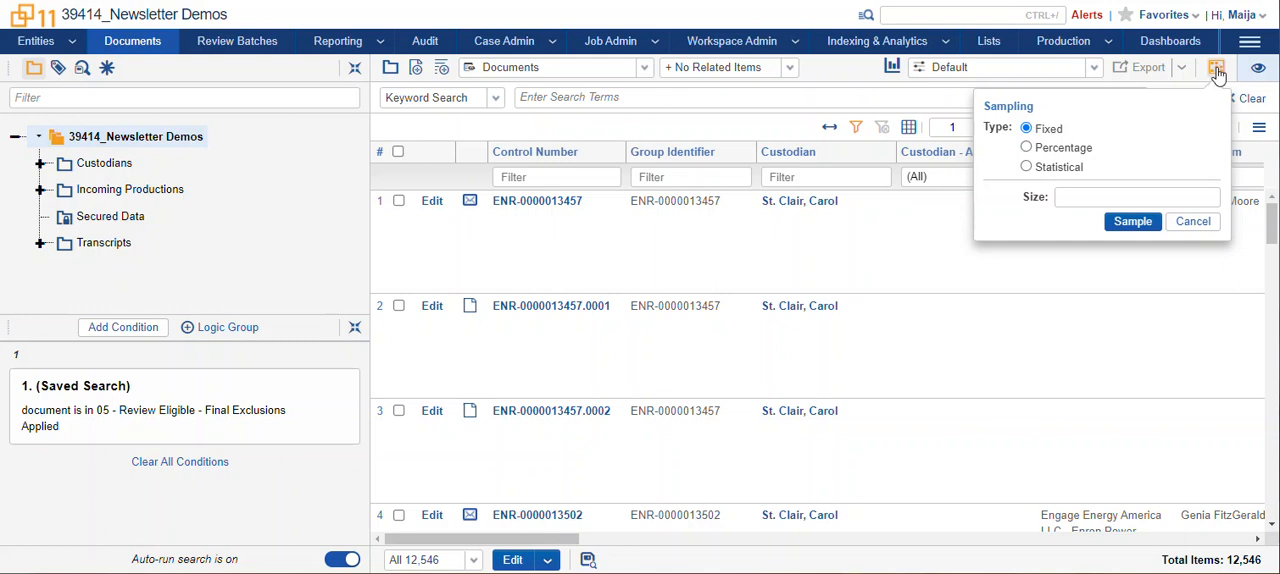
pyautogui.moveTo(1184, 122)
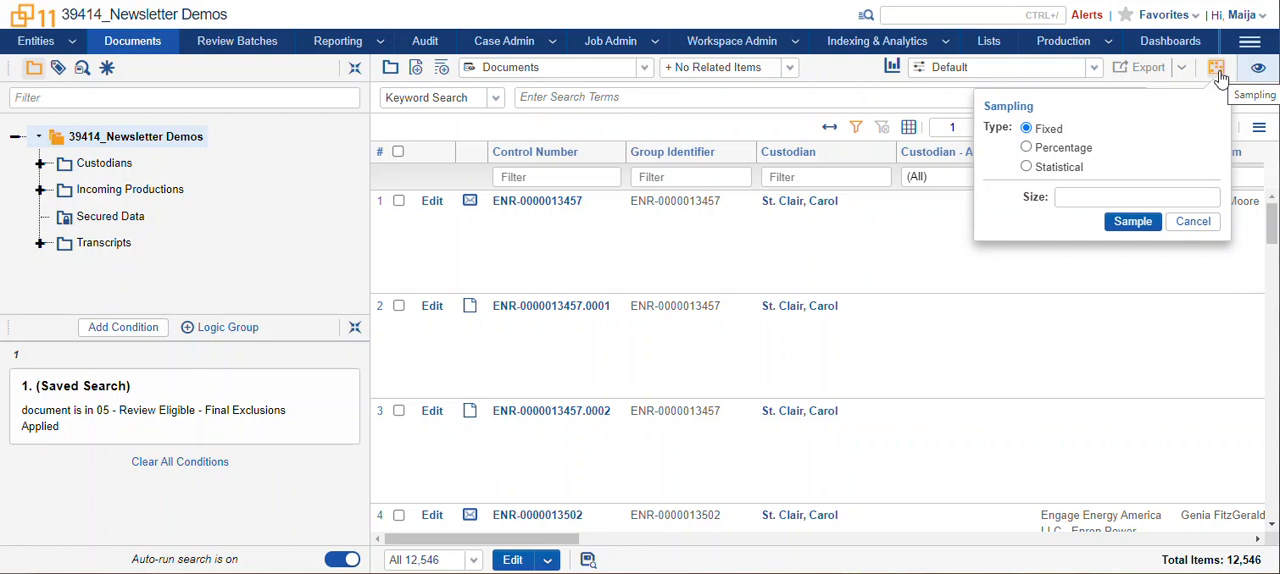
pyautogui.moveTo(1045, 140)
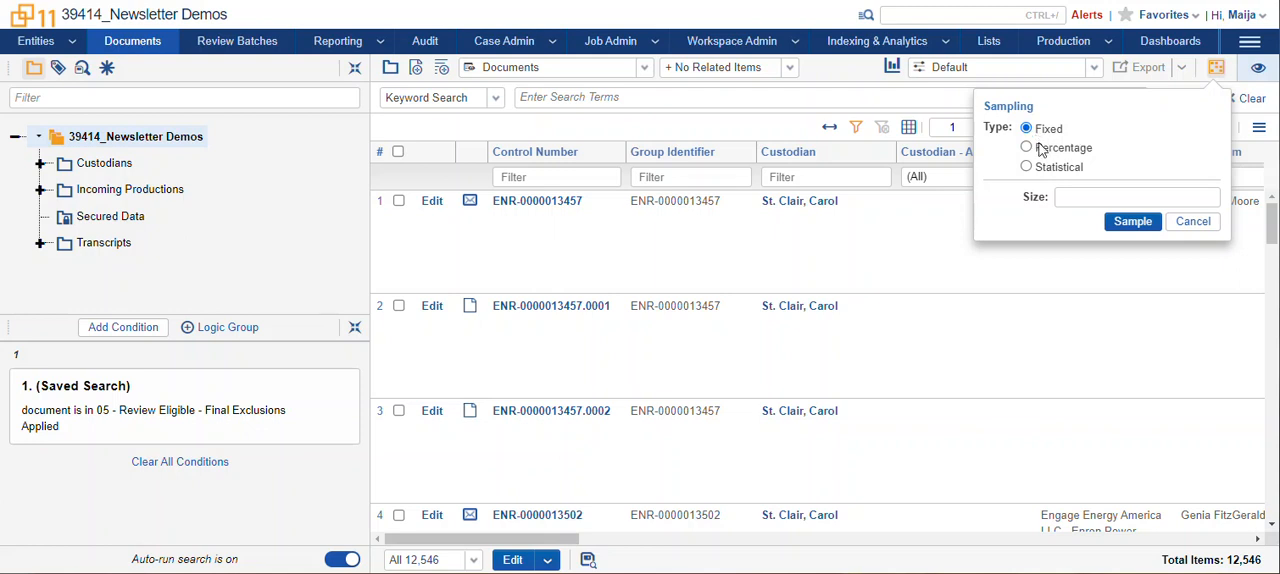
pyautogui.click(1137, 197)
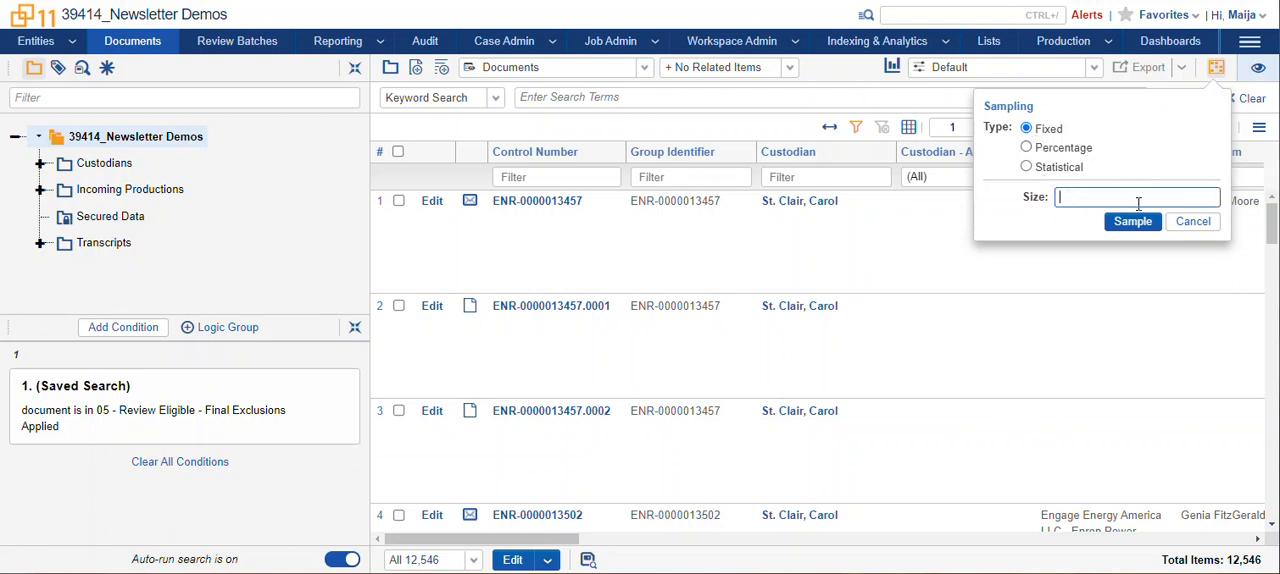
pyautogui.write('330')
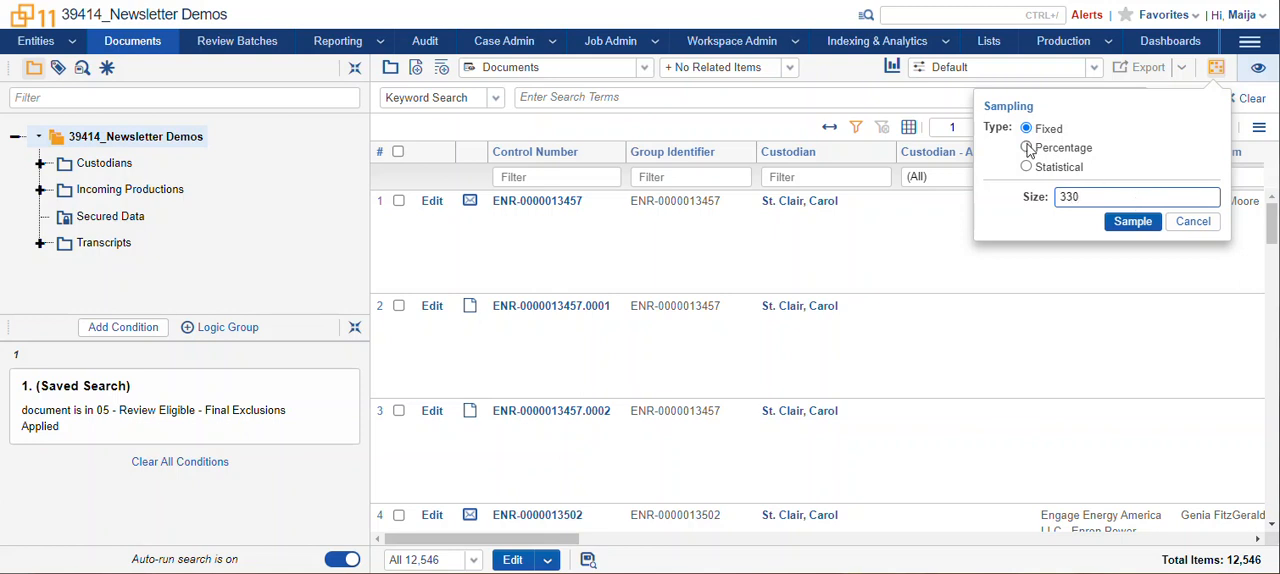
pyautogui.click(1026, 147)
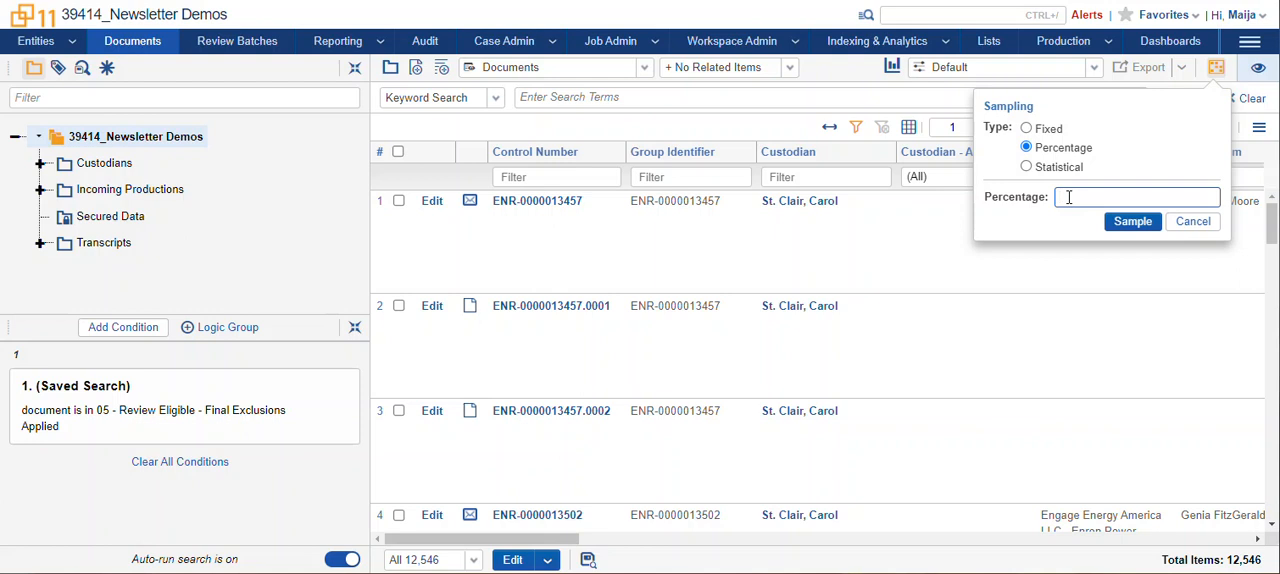
pyautogui.write('50')
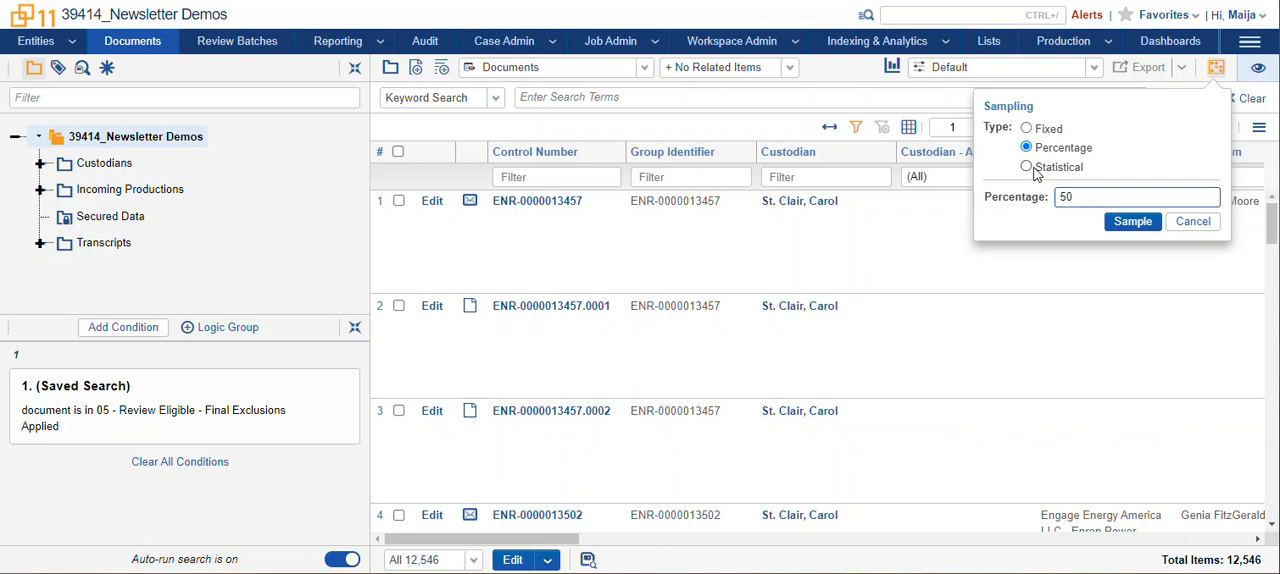
# Run a statistical sample at 95% confidence, giving 9,458 of 12,546 documents.
pyautogui.click(1026, 166)
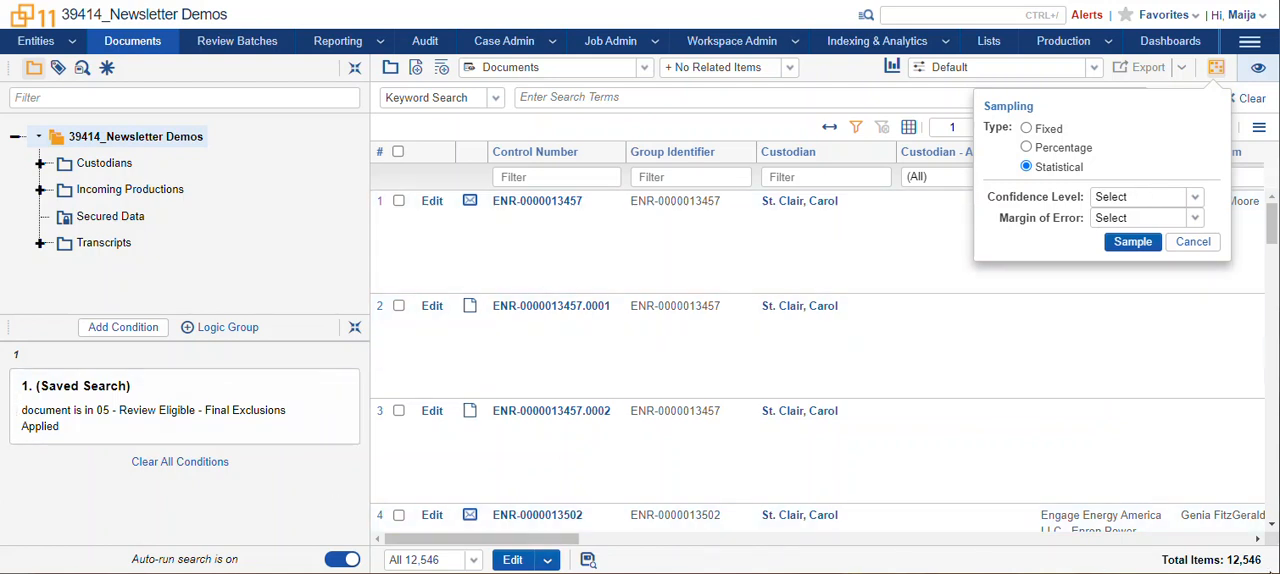
pyautogui.moveTo(213, 432)
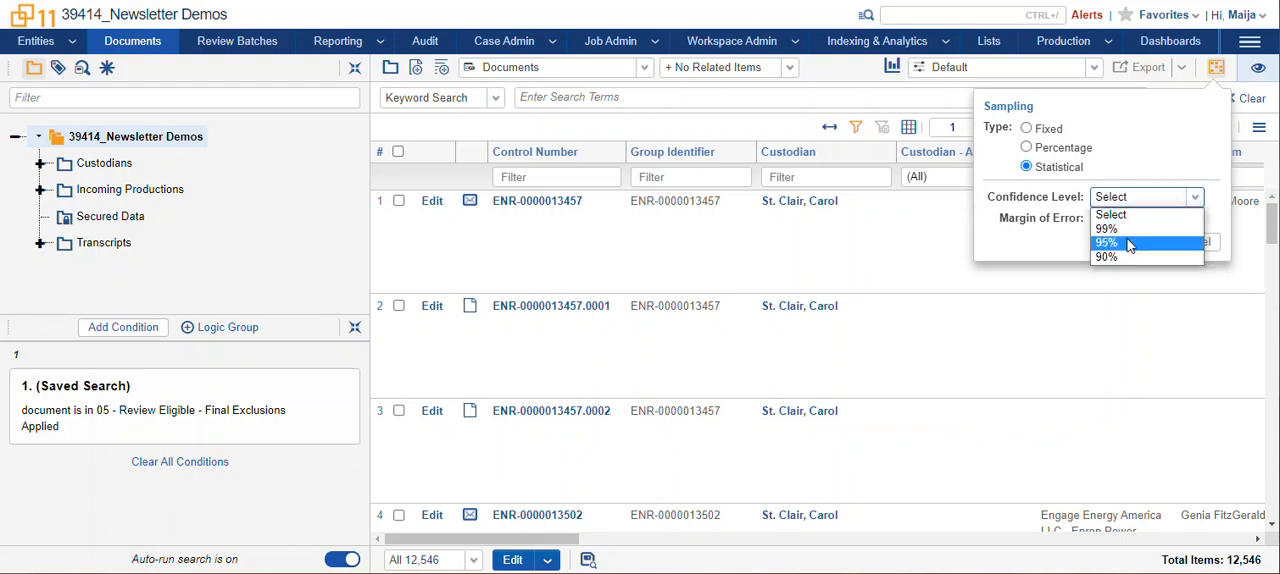
pyautogui.click(1106, 242)
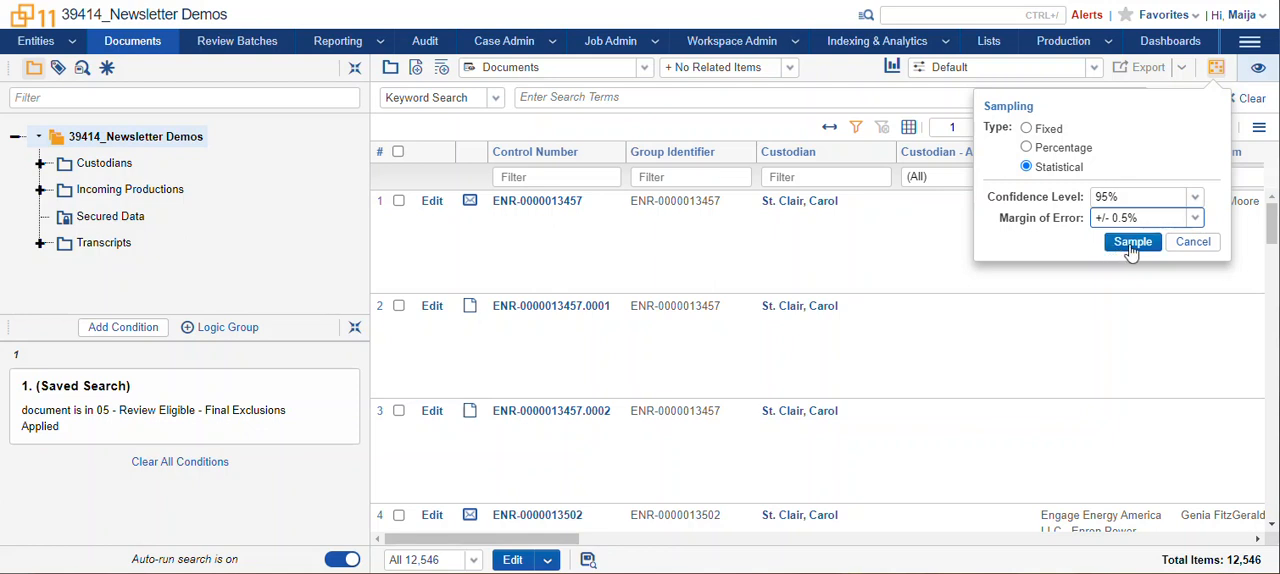
pyautogui.click(1132, 241)
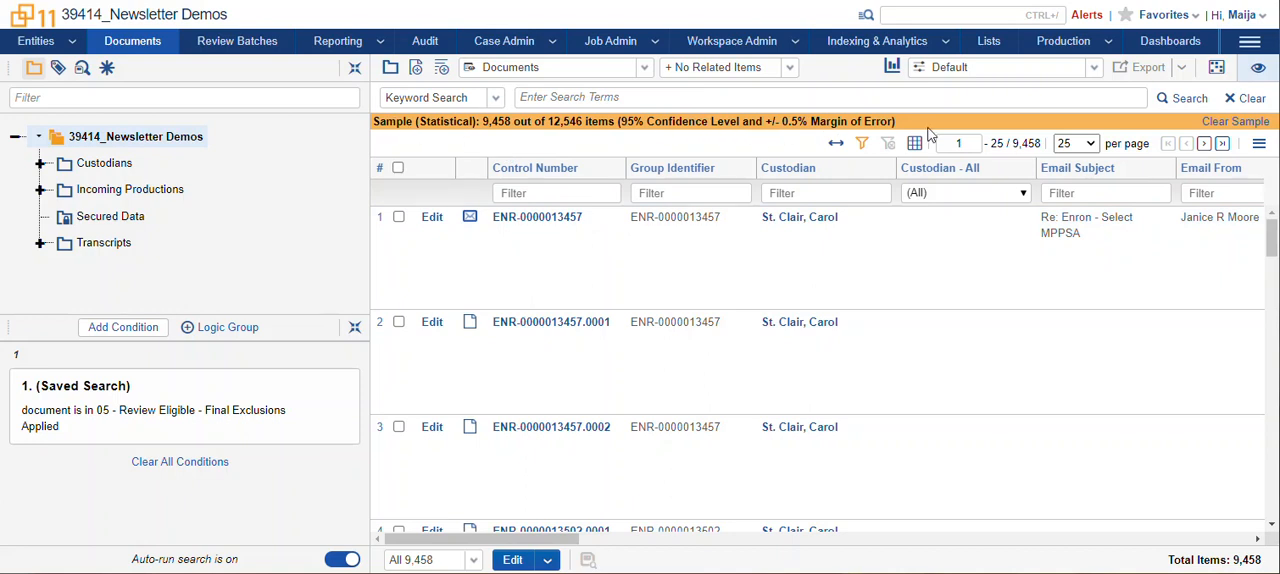
pyautogui.moveTo(1235, 121)
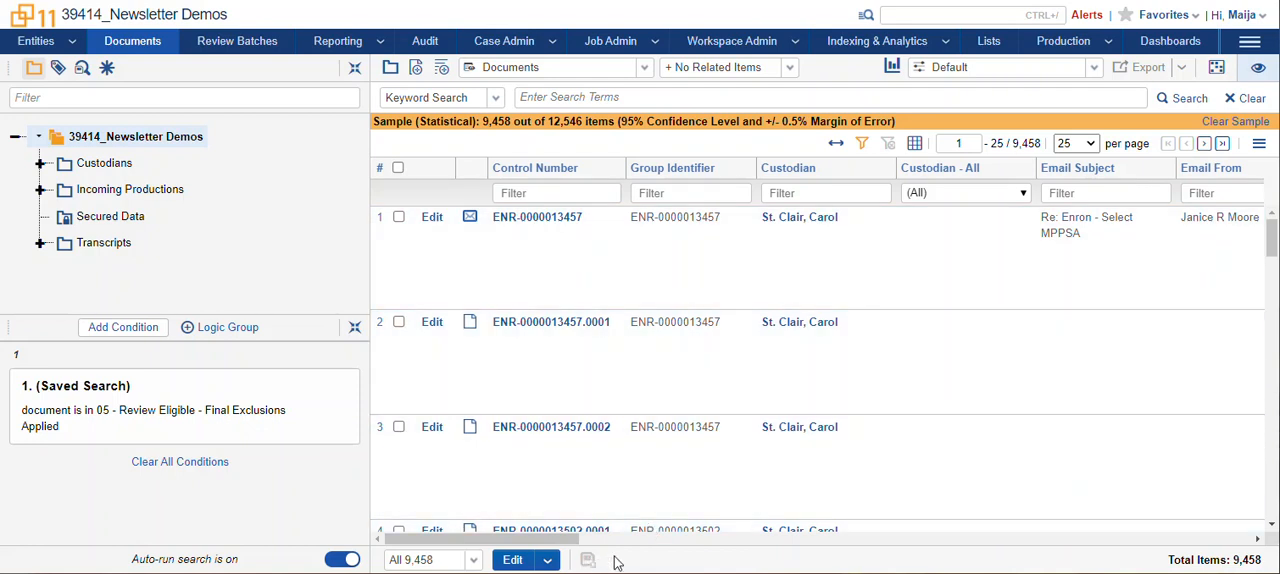
# Bring up the bulk-actions menu beneath the 9,458-document sample.
pyautogui.click(546, 559)
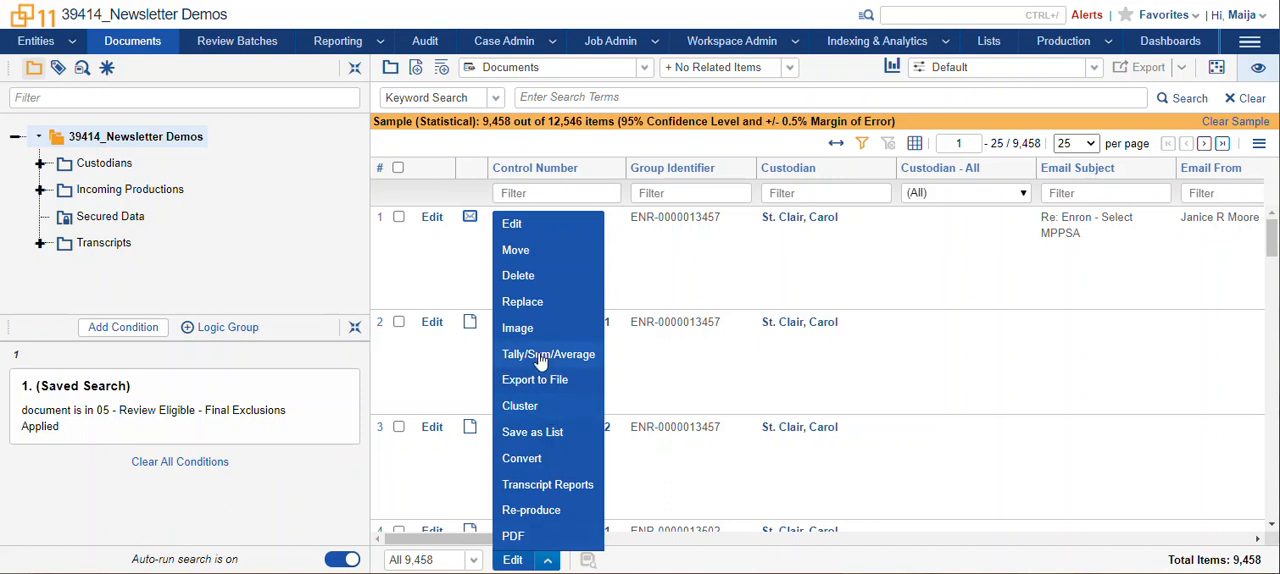
pyautogui.moveTo(560, 490)
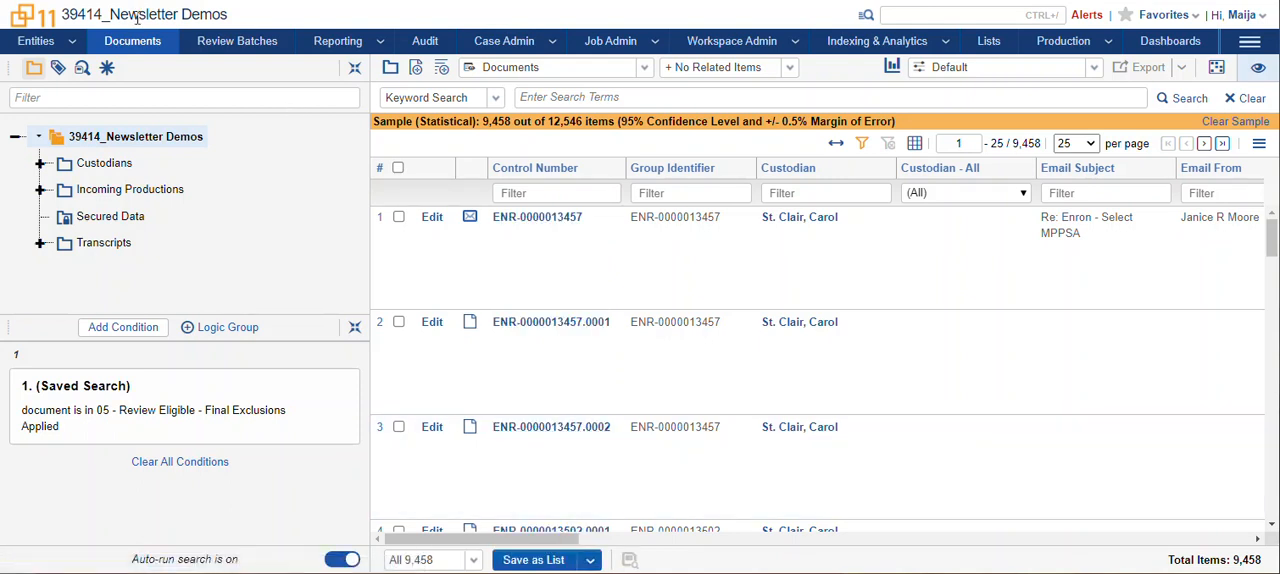
# Start a new list from the sample and begin naming it 'Active Learning'.
pyautogui.click(533, 559)
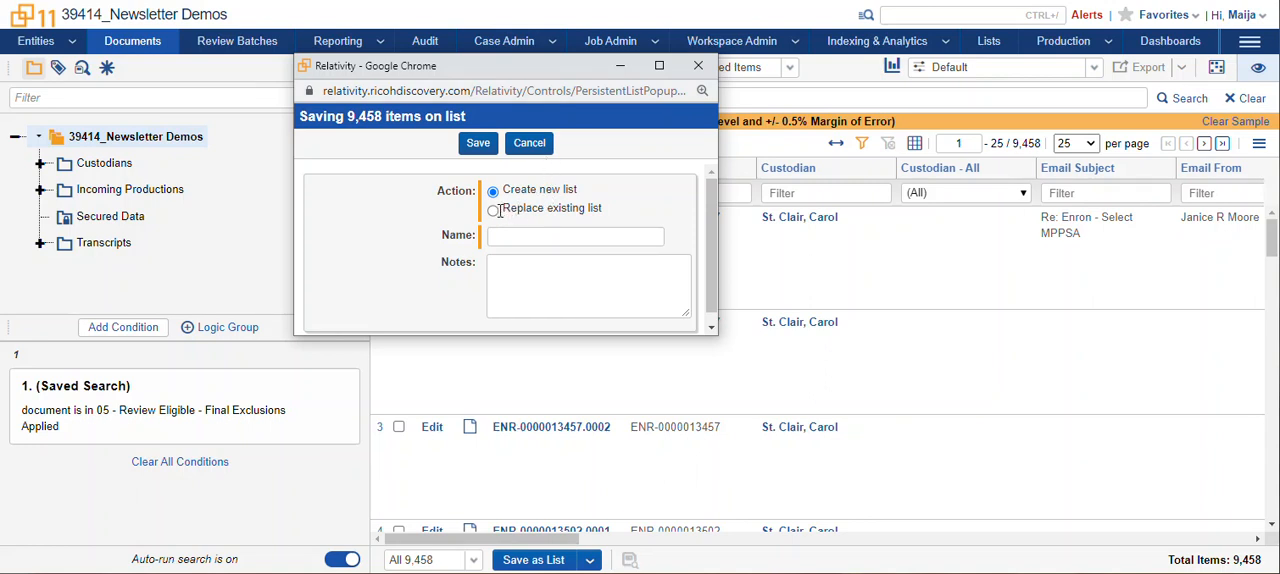
pyautogui.click(575, 236)
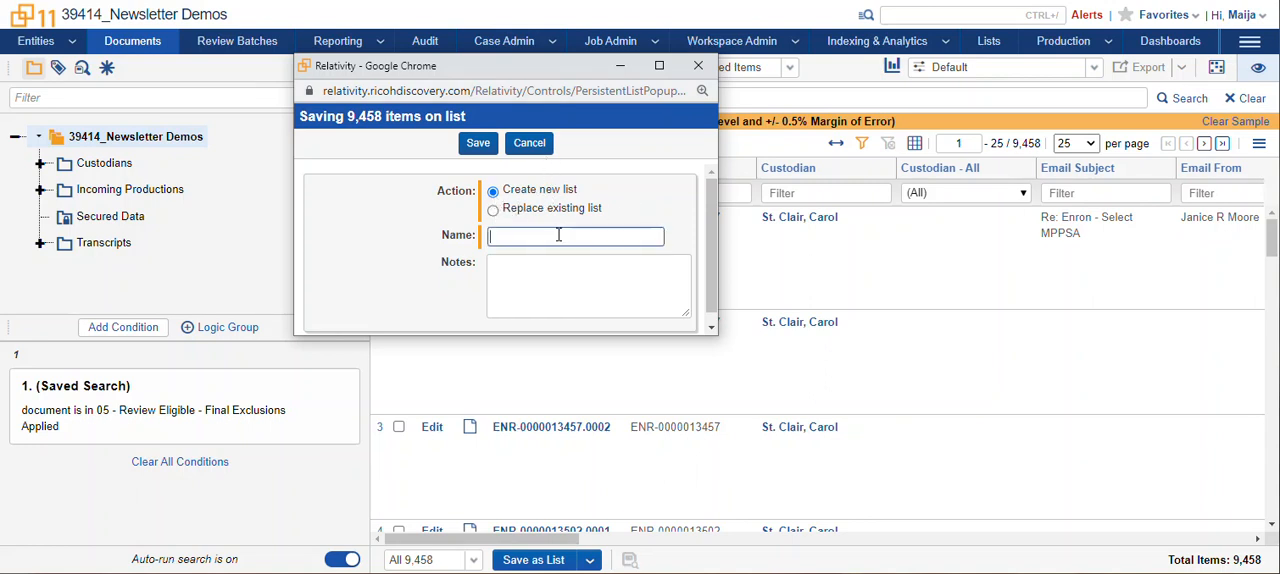
pyautogui.write('Active Learning')
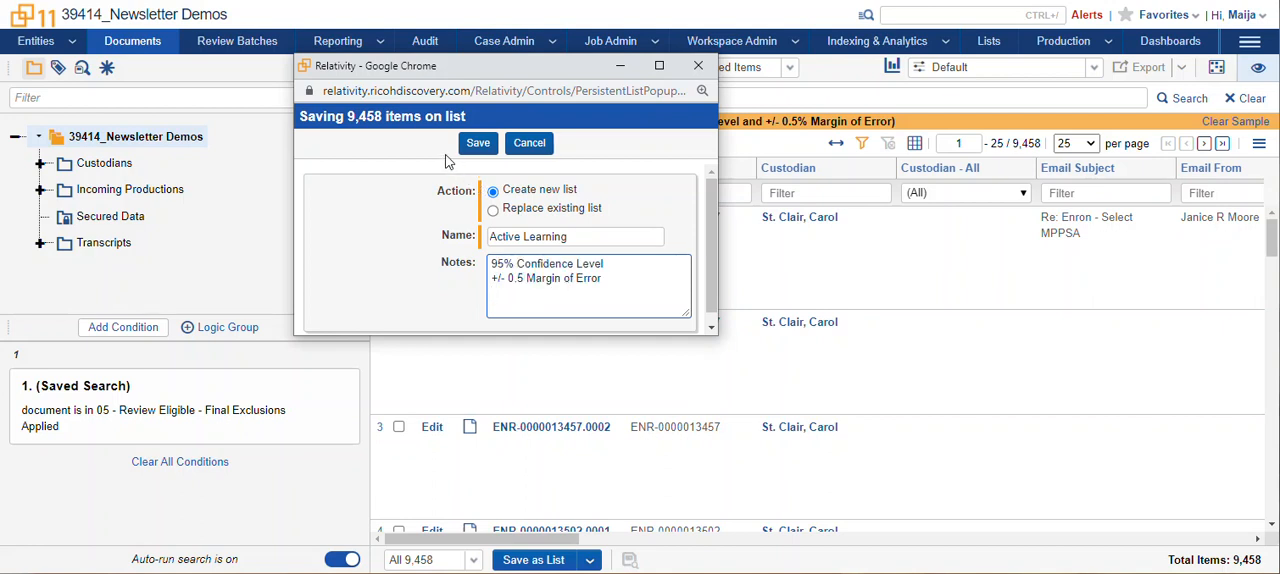
# Save the 'Active Learning' list and return to the reloading document results.
pyautogui.click(477, 143)
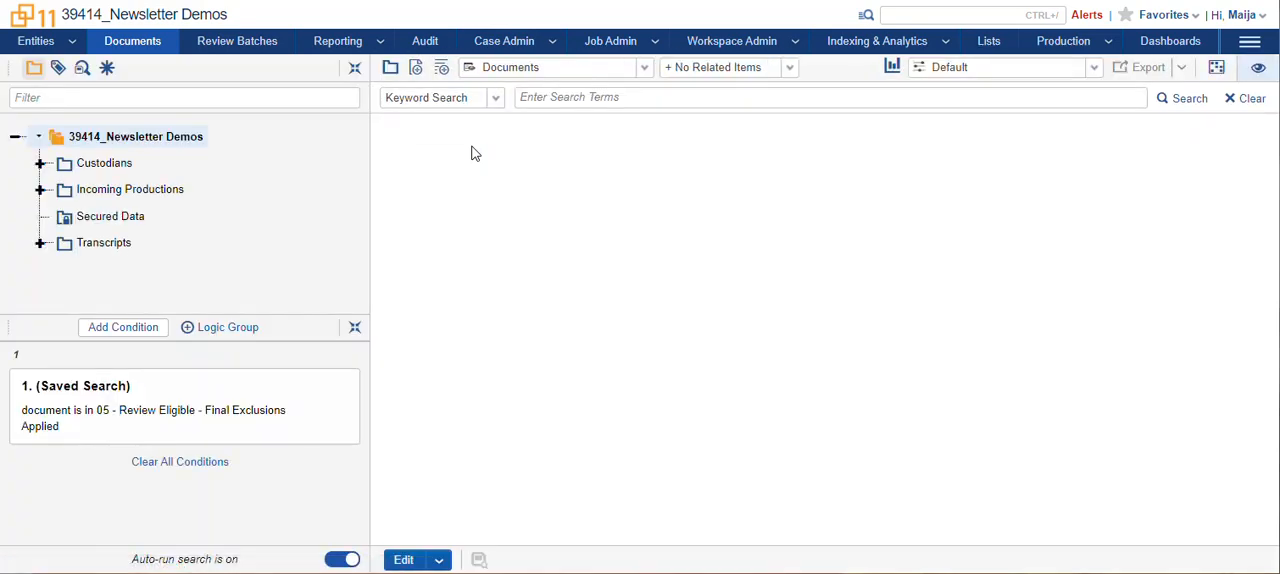
pyautogui.click(1182, 97)
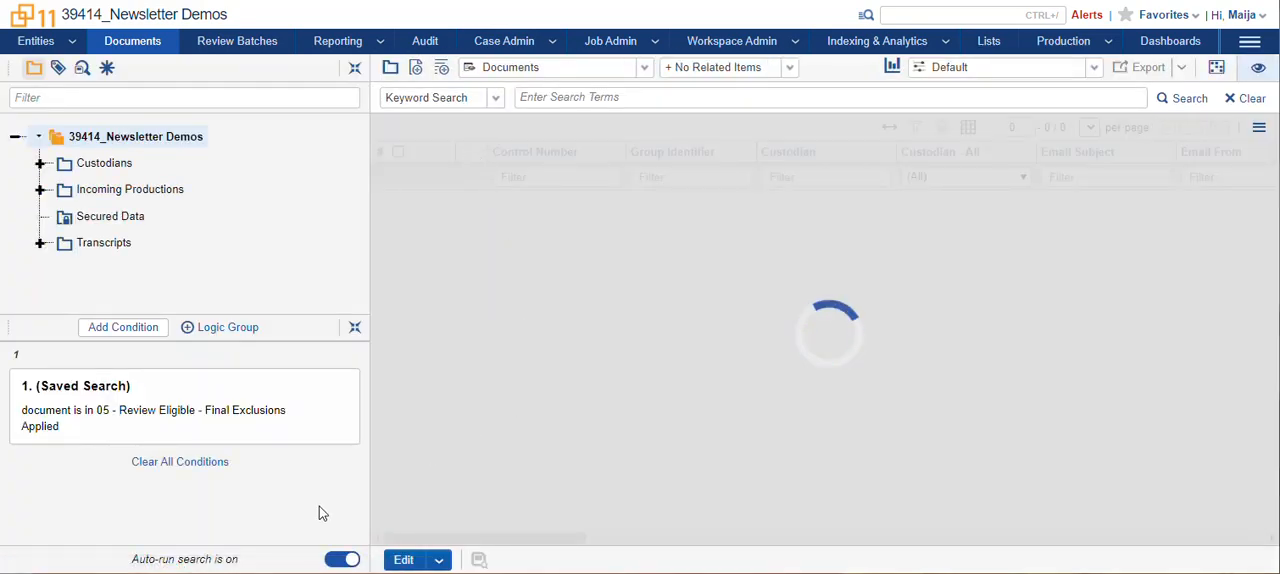